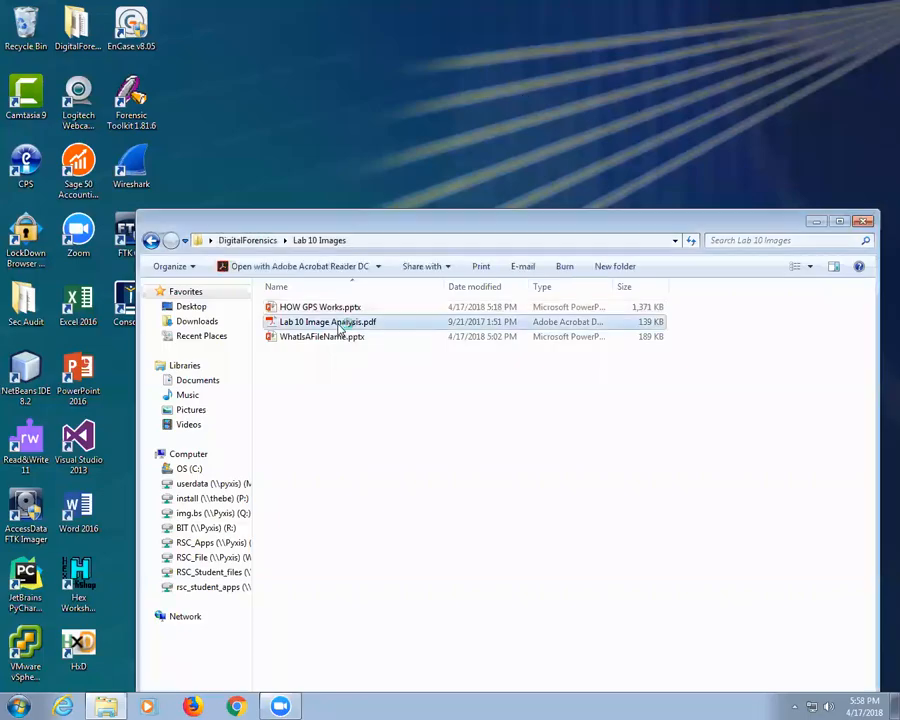
Open Lab 10 Image Analysis.pdf from the Lab 10 Images folder in Acrobat Reader DC.
double_click(328, 320)
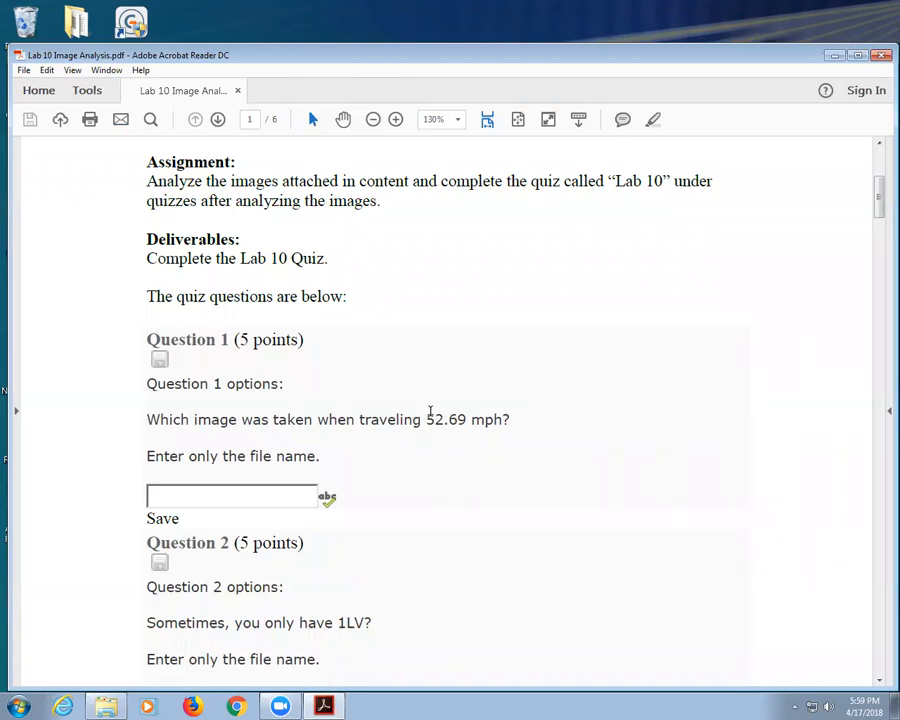
Scroll down through Questions 1 to 7, from Sunny Bay to the continental United States photo.
scroll(down, 3)
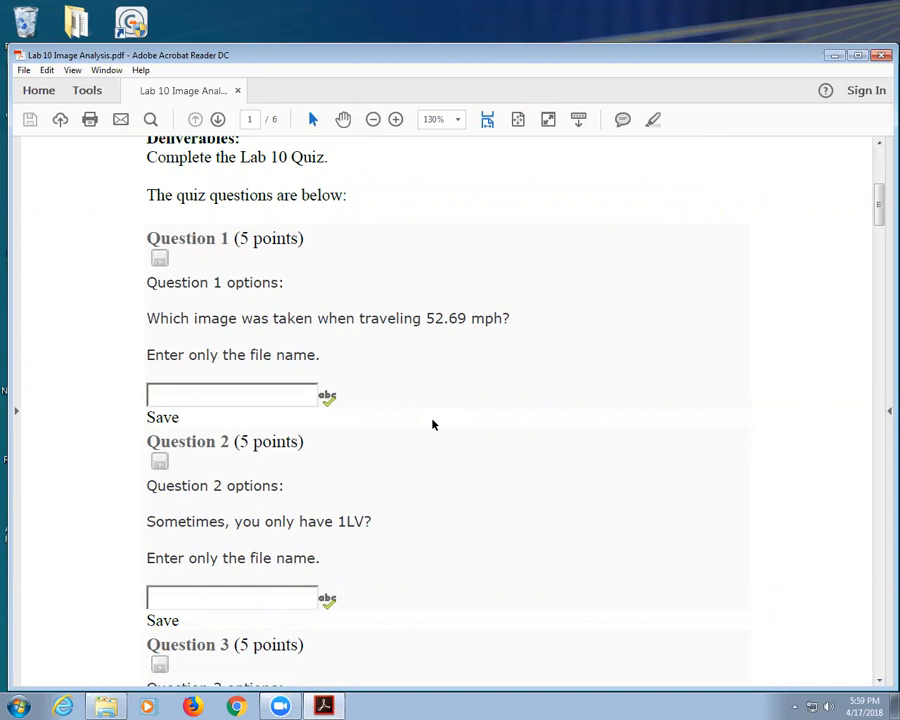
mouse_move(398, 506)
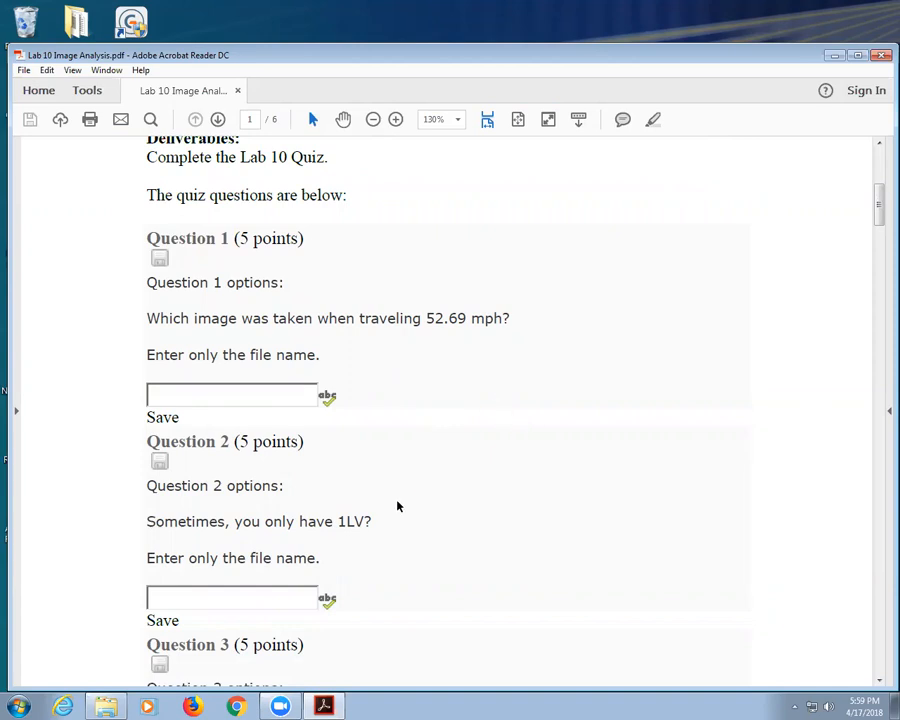
scroll(down, 3)
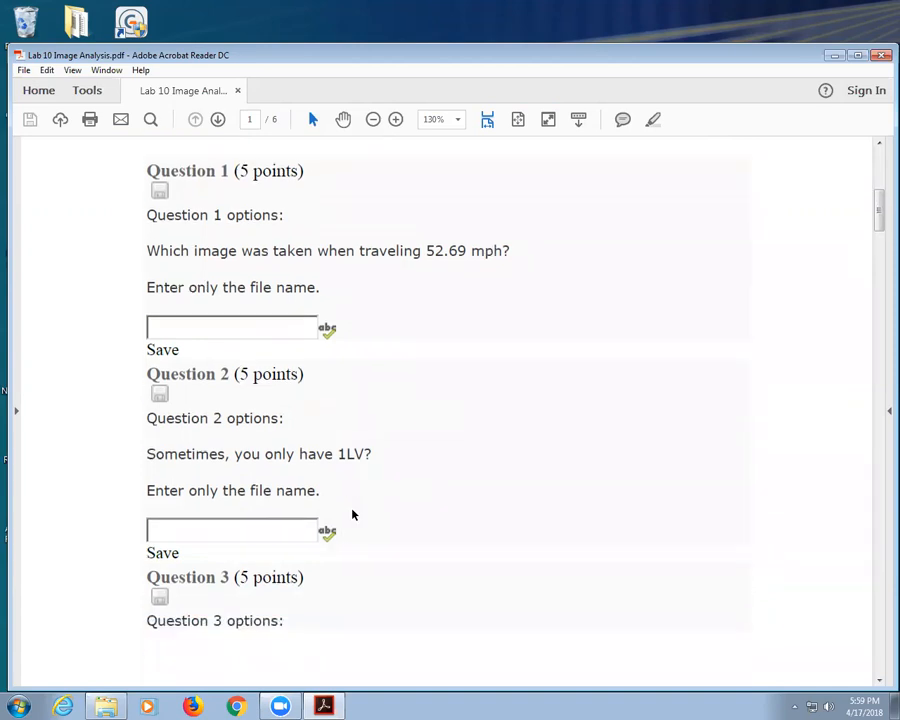
scroll(down, 3)
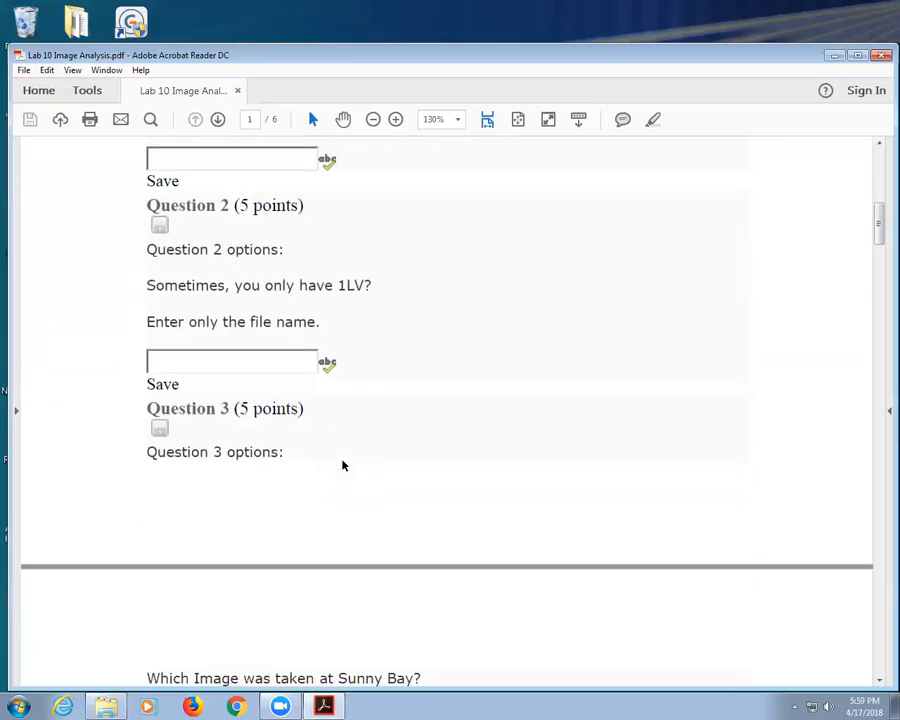
scroll(down, 3)
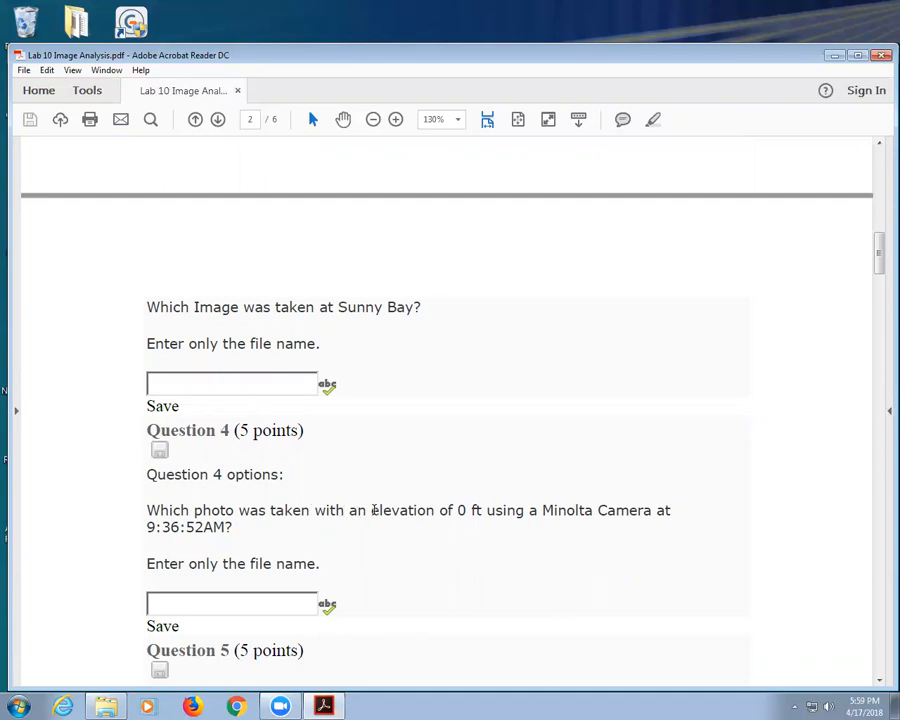
scroll(down, 3)
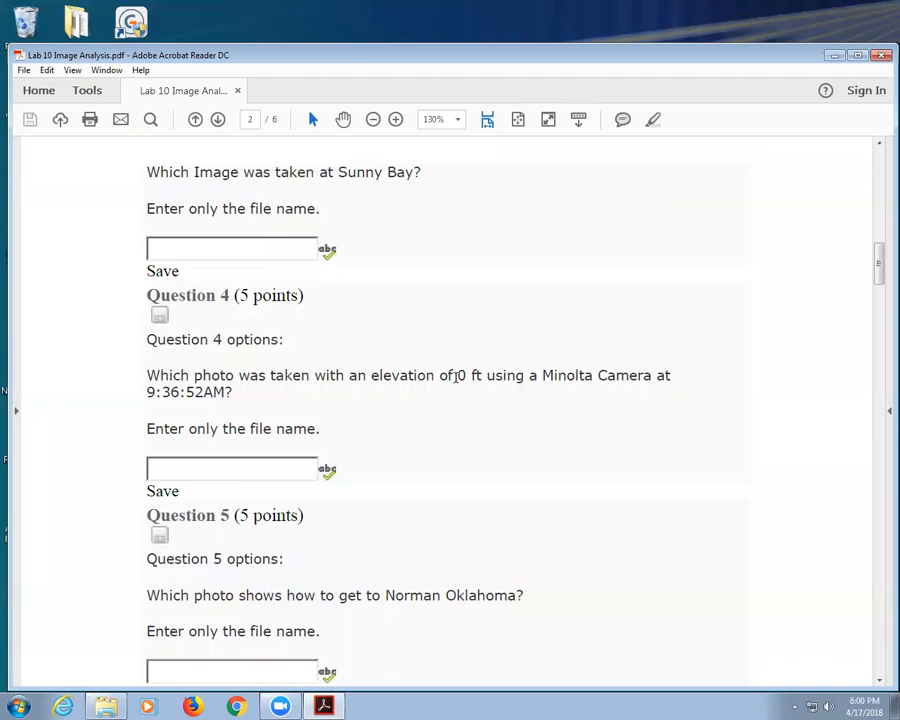
scroll(down, 3)
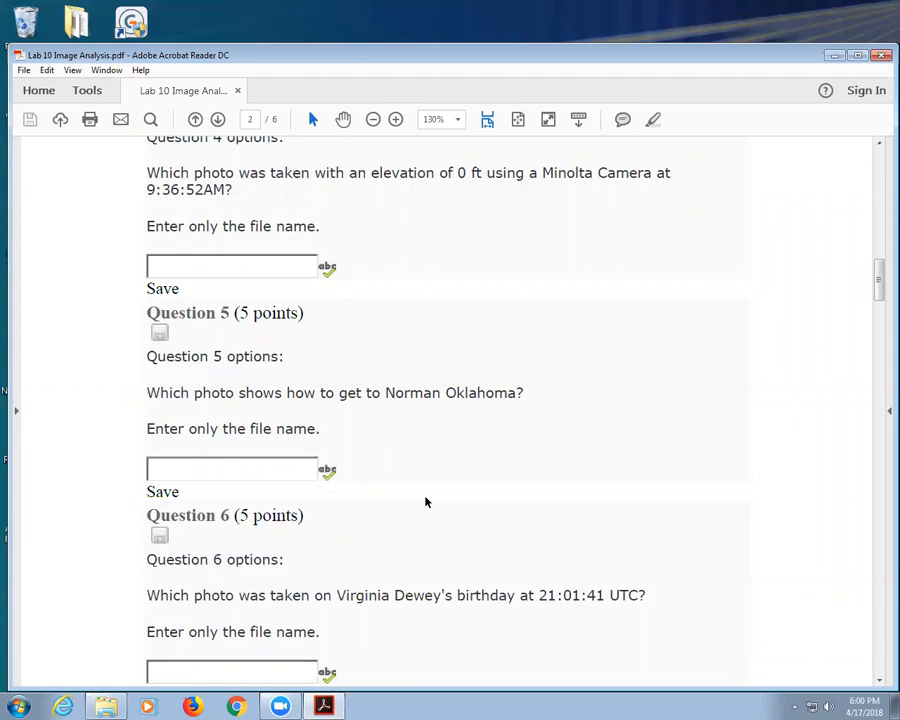
mouse_move(678, 302)
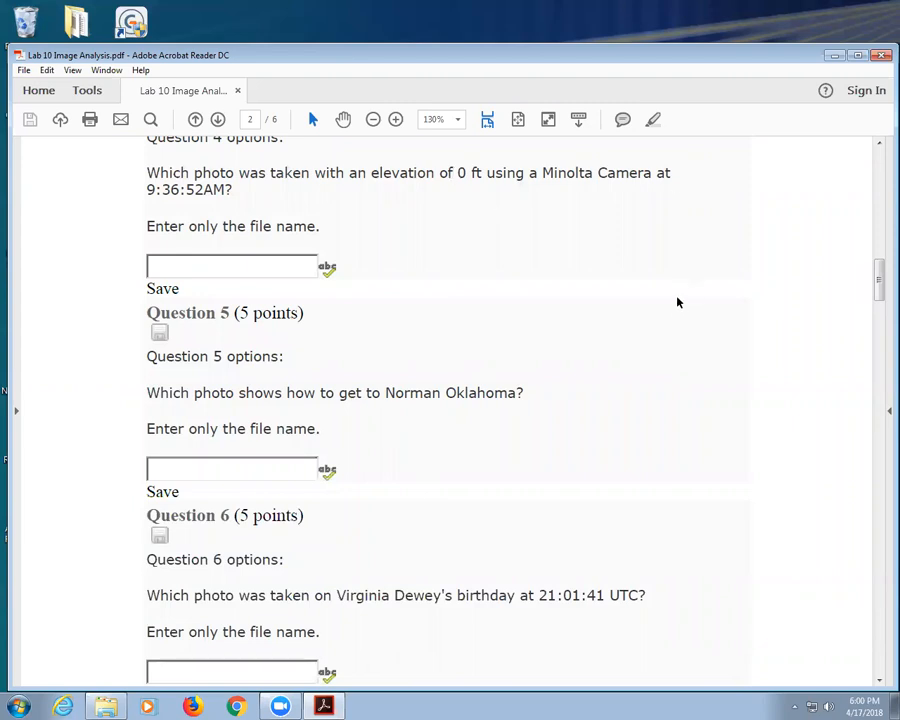
scroll(down, 3)
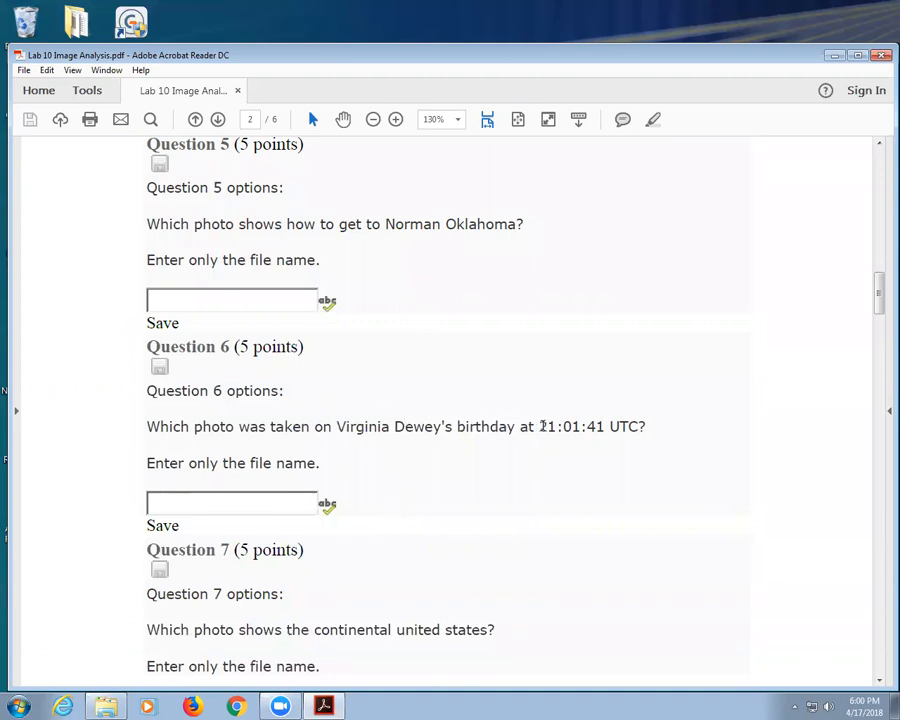
scroll(down, 3)
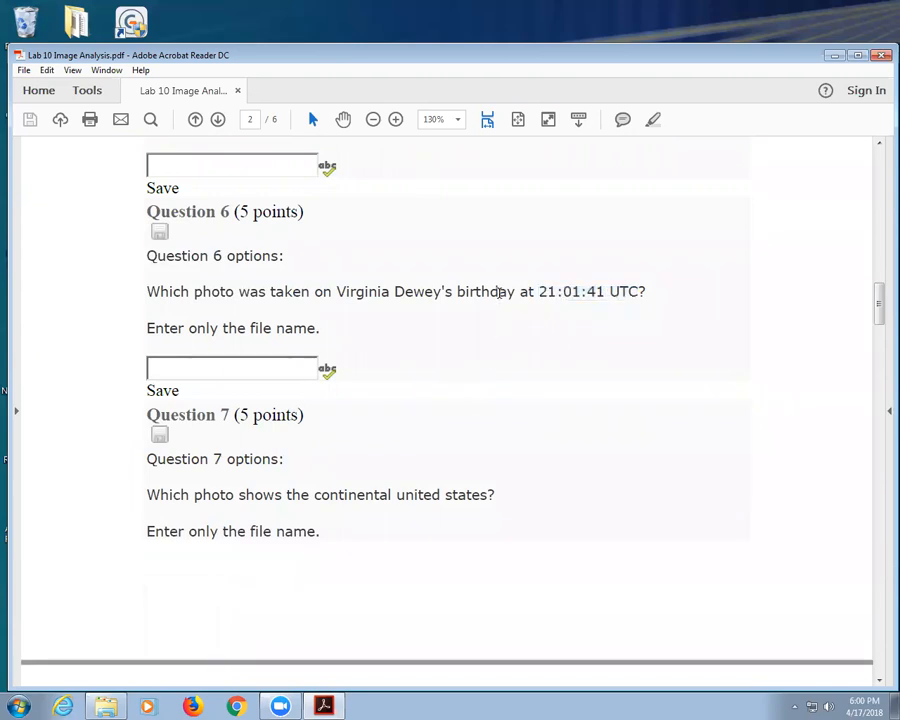
scroll(down, 3)
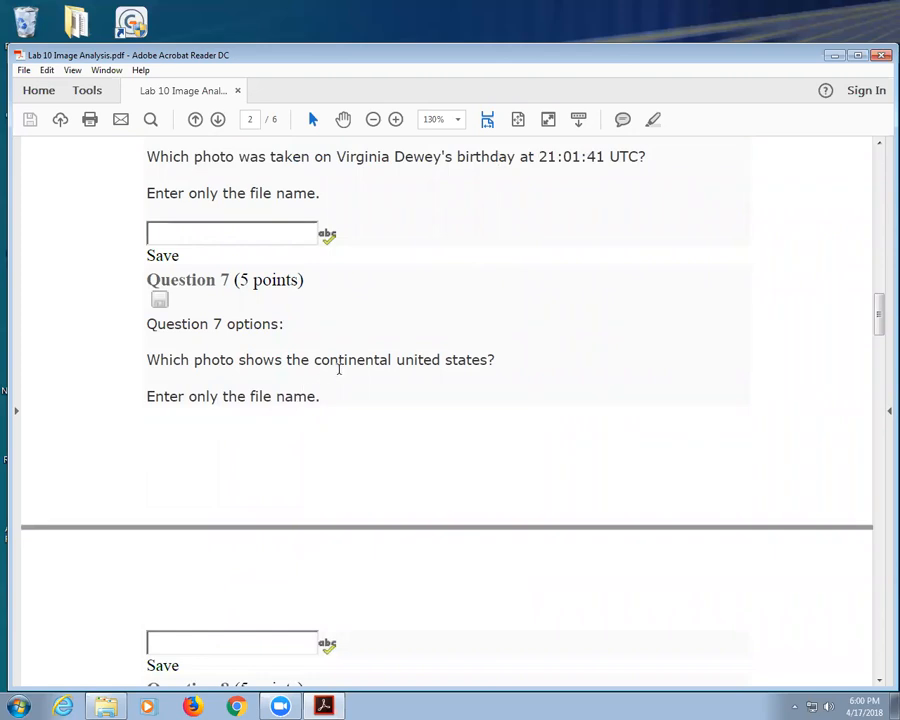
mouse_move(398, 426)
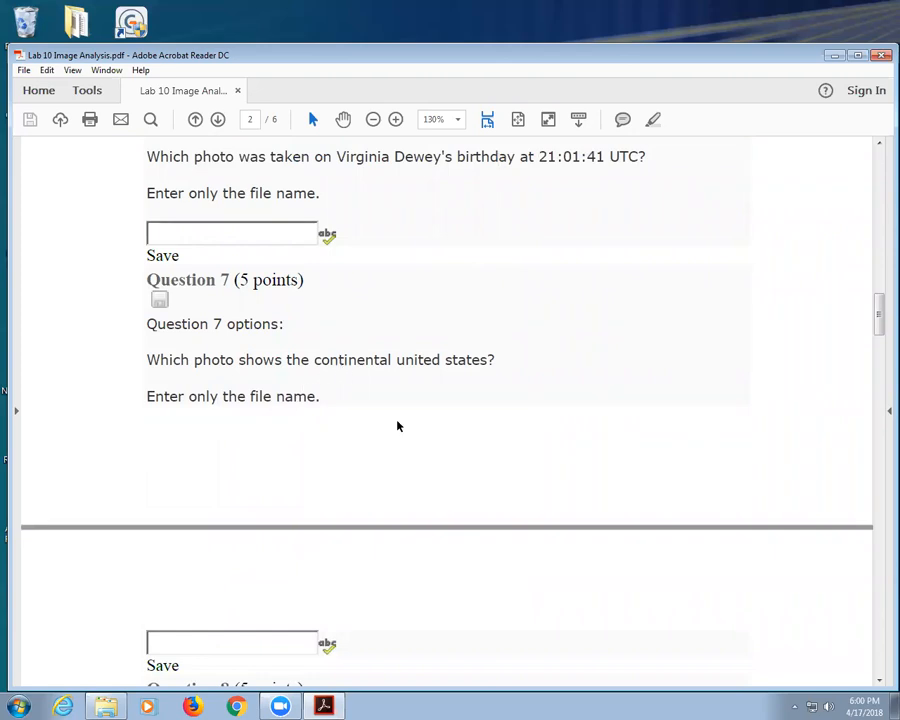
Highlight Question 9's latitude and longitude values while reading Questions 8 and 9.
scroll(down, 3)
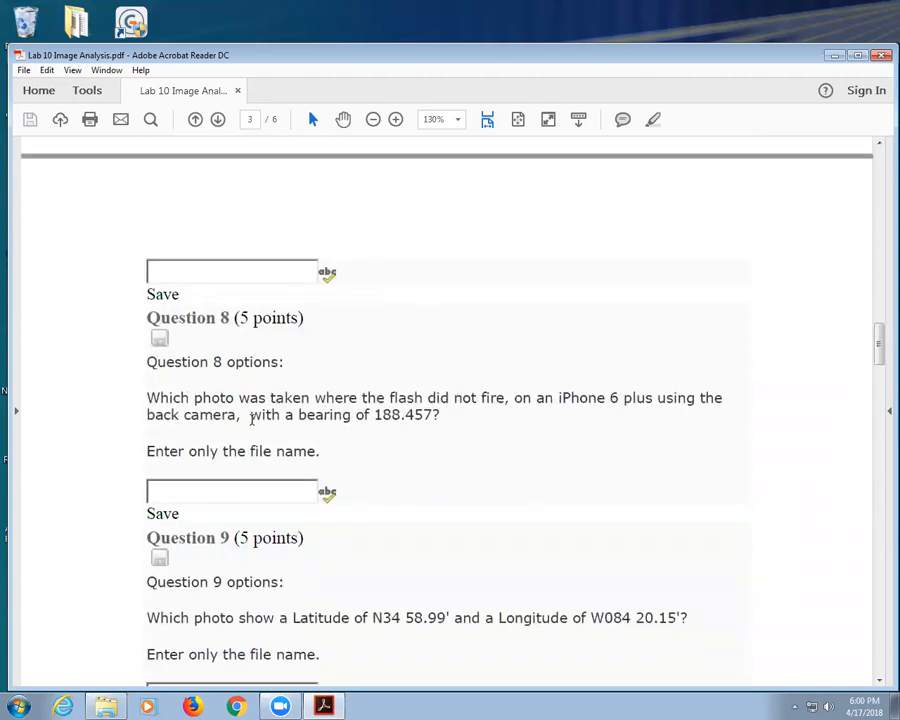
drag(146, 414, 372, 414)
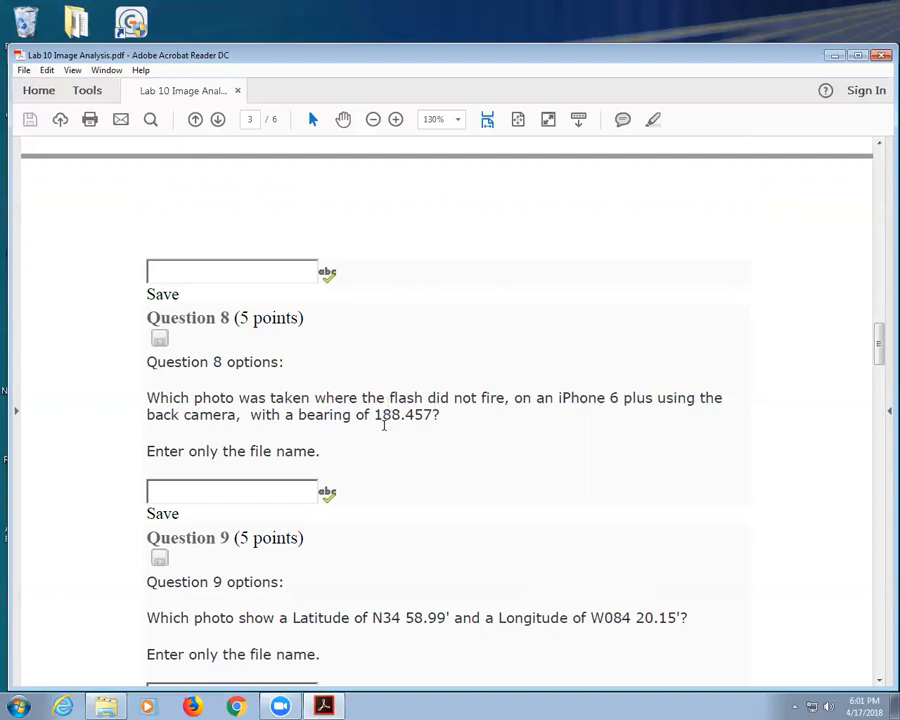
scroll(down, 3)
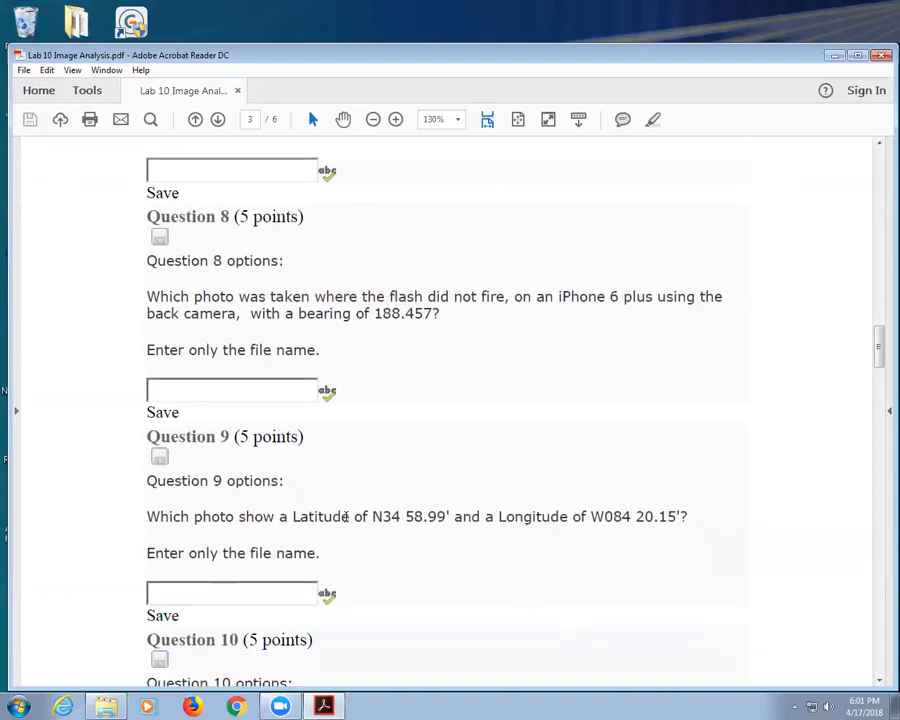
drag(370, 516, 676, 516)
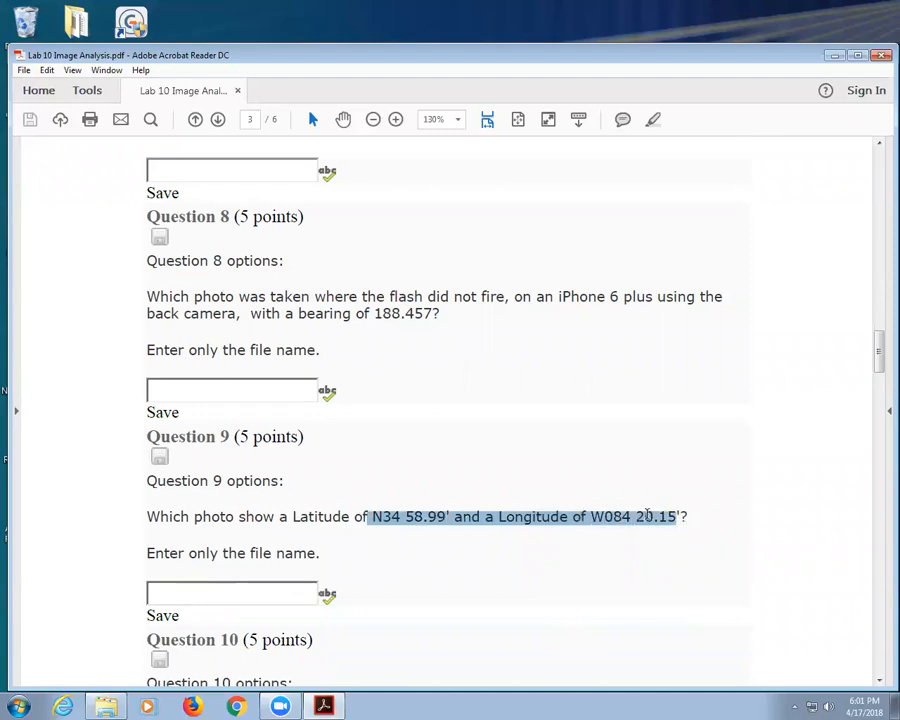
Highlight the 1,161.42 ft elevation value in Question 11.
scroll(down, 3)
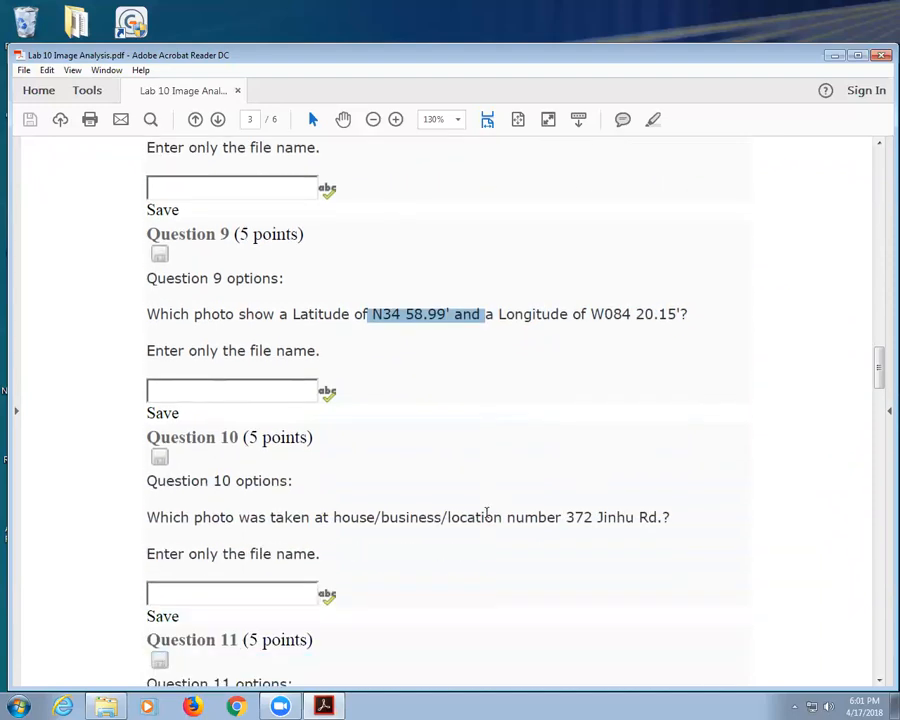
scroll(down, 3)
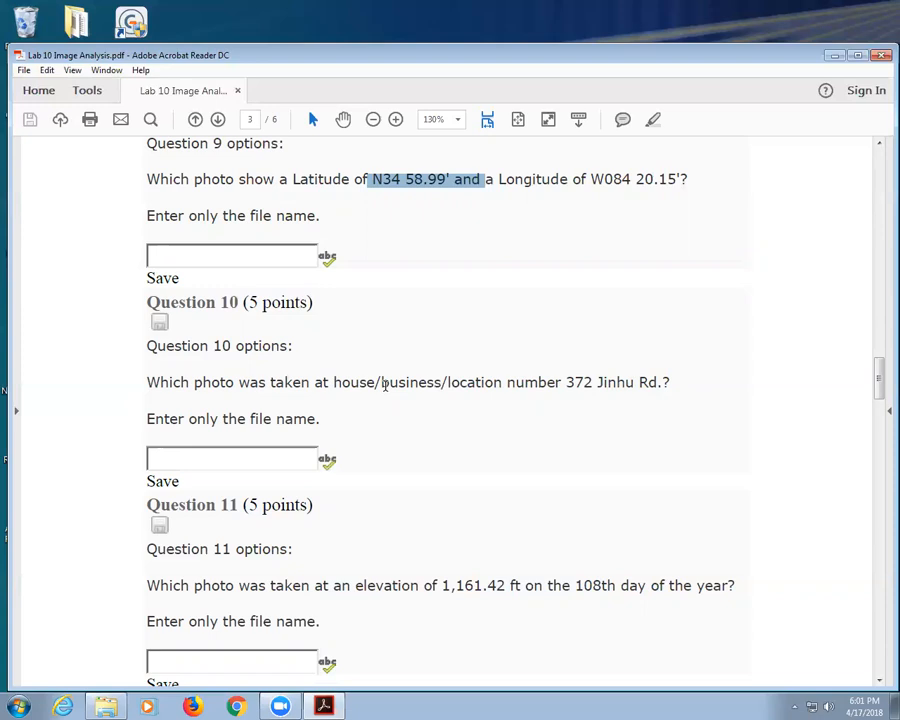
scroll(down, 3)
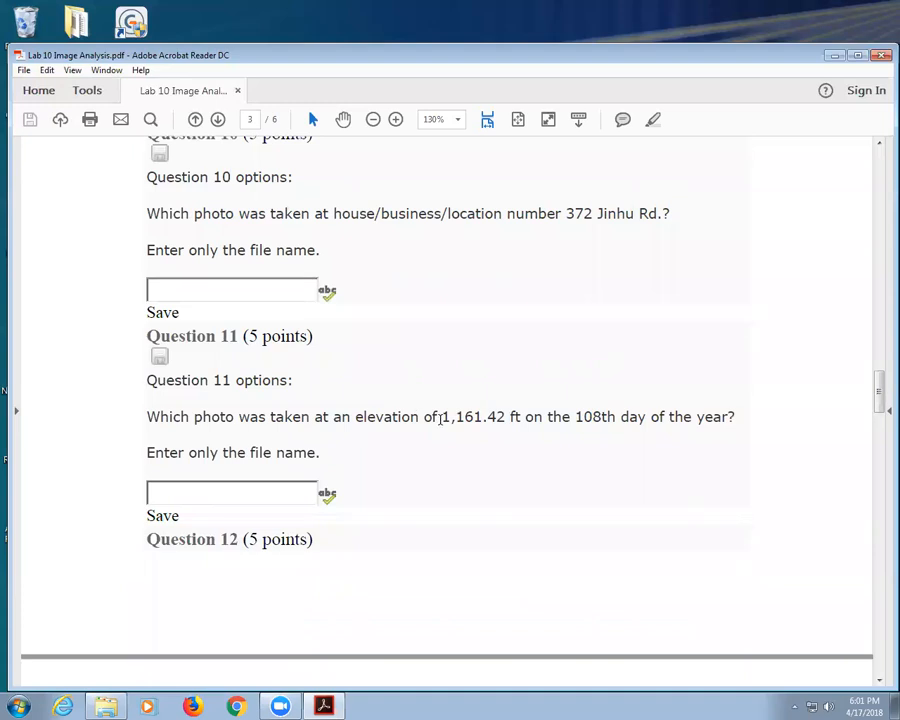
drag(438, 416, 520, 416)
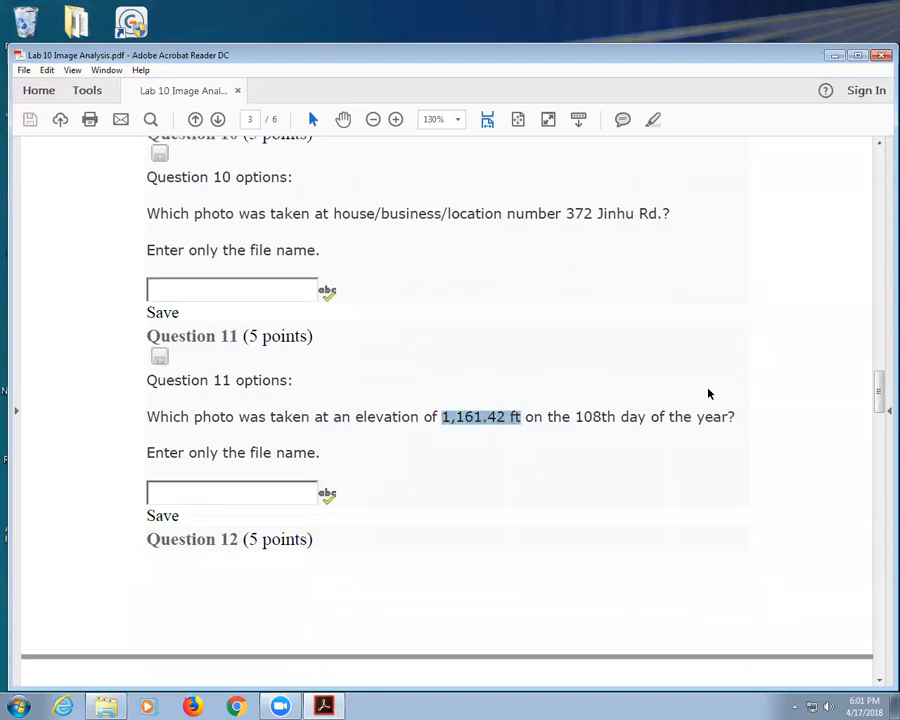
mouse_move(672, 380)
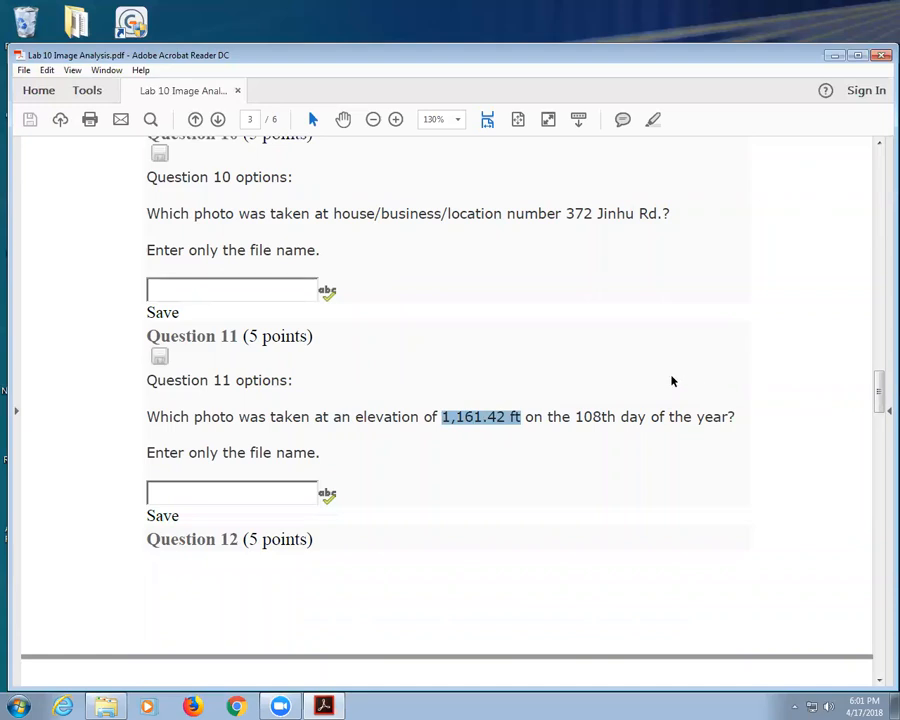
Highlight the MM/DD/YYYY answer format in Question 12.
scroll(down, 3)
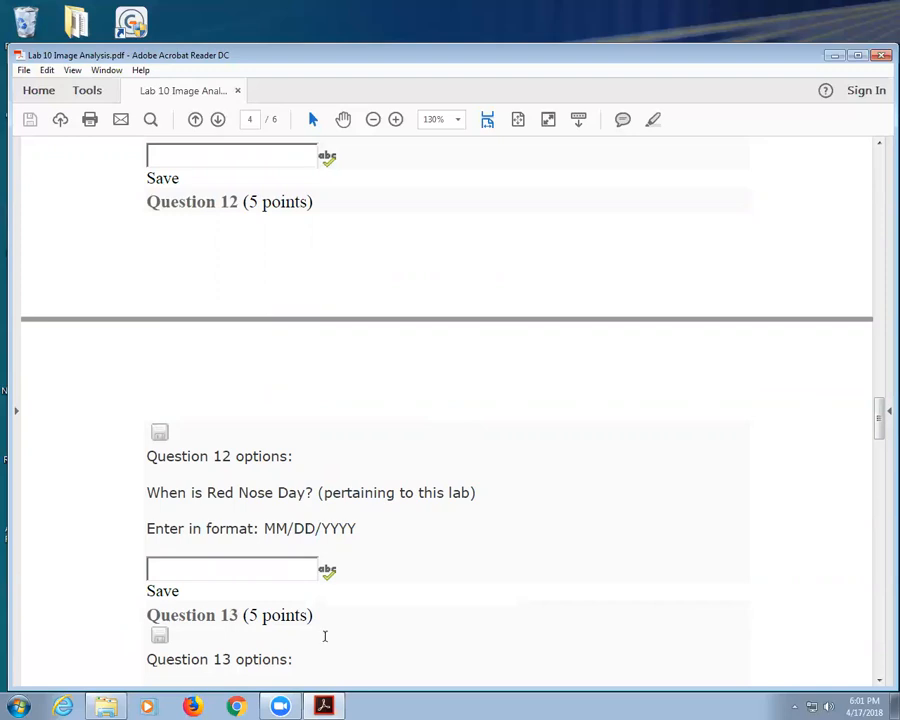
double_click(308, 528)
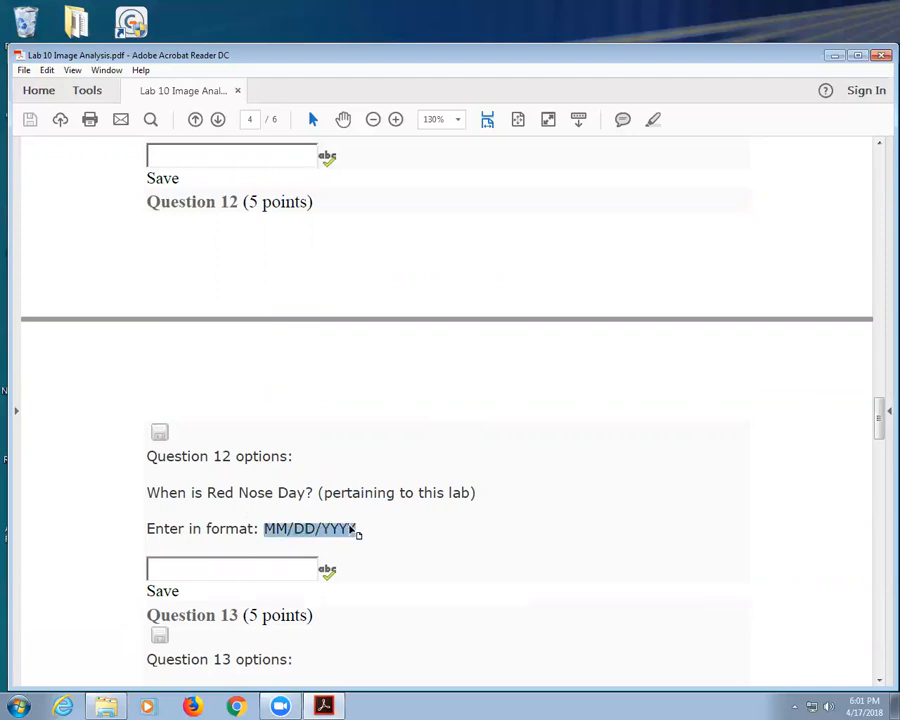
scroll(down, 3)
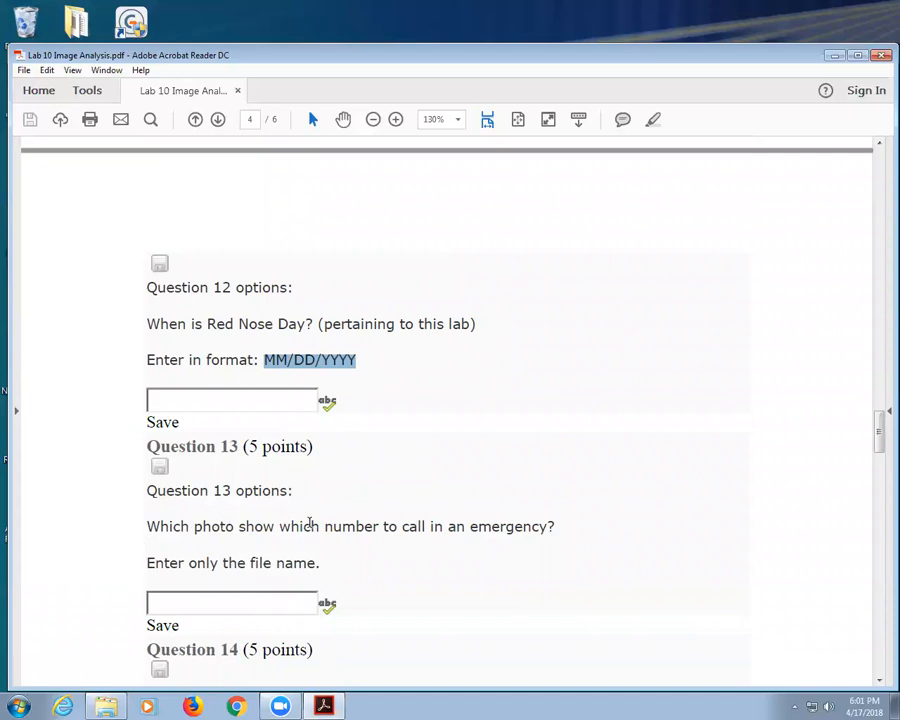
Mark the phrase about which number to call in an emergency in Question 13, then read on to Question 15.
double_click(296, 526)
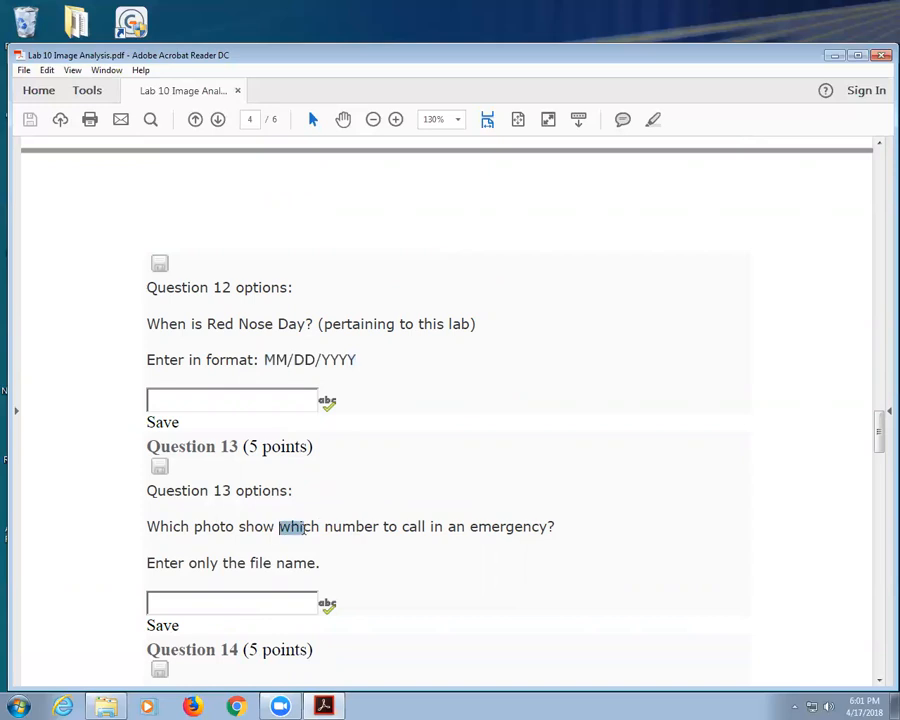
drag(280, 526, 548, 526)
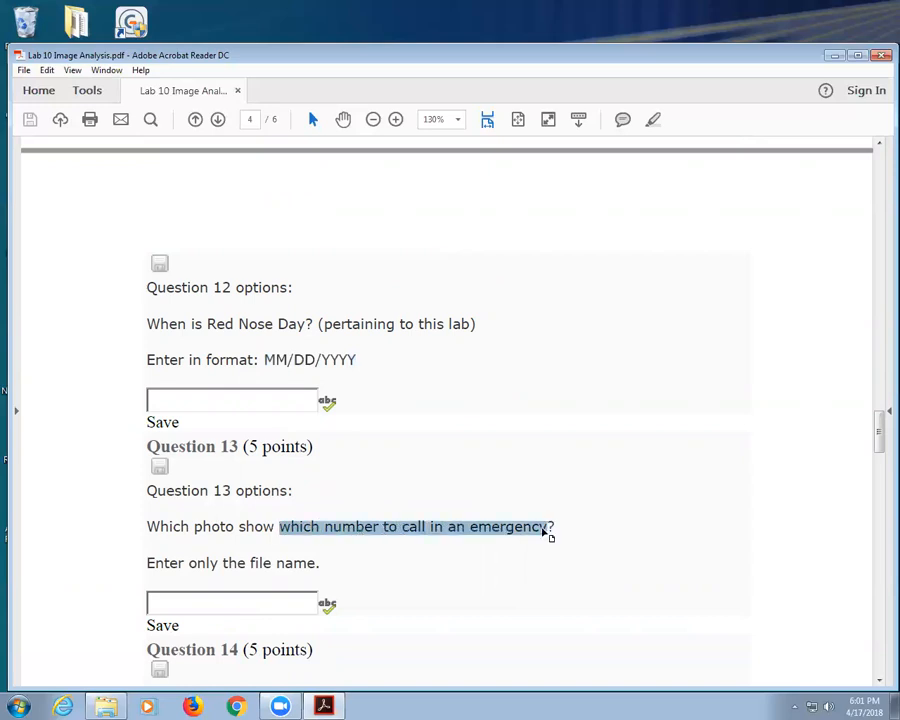
scroll(down, 3)
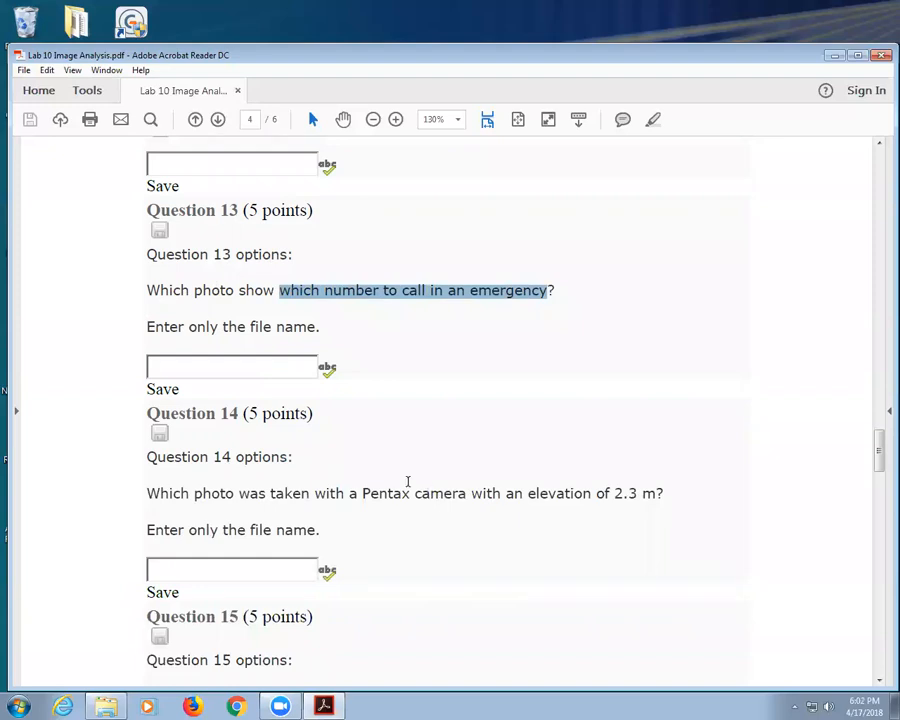
mouse_move(408, 482)
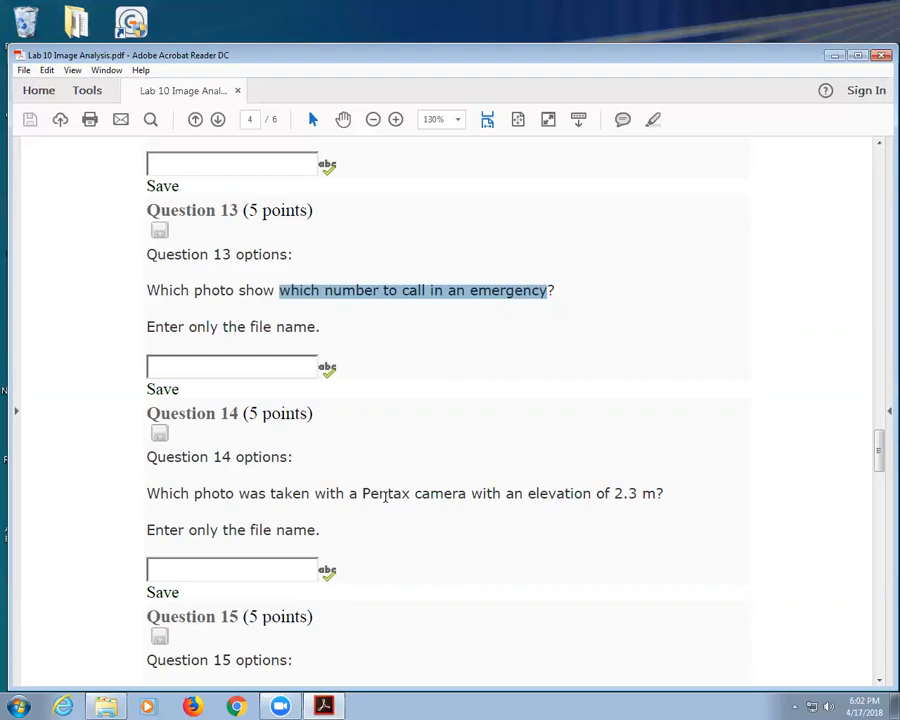
double_click(384, 492)
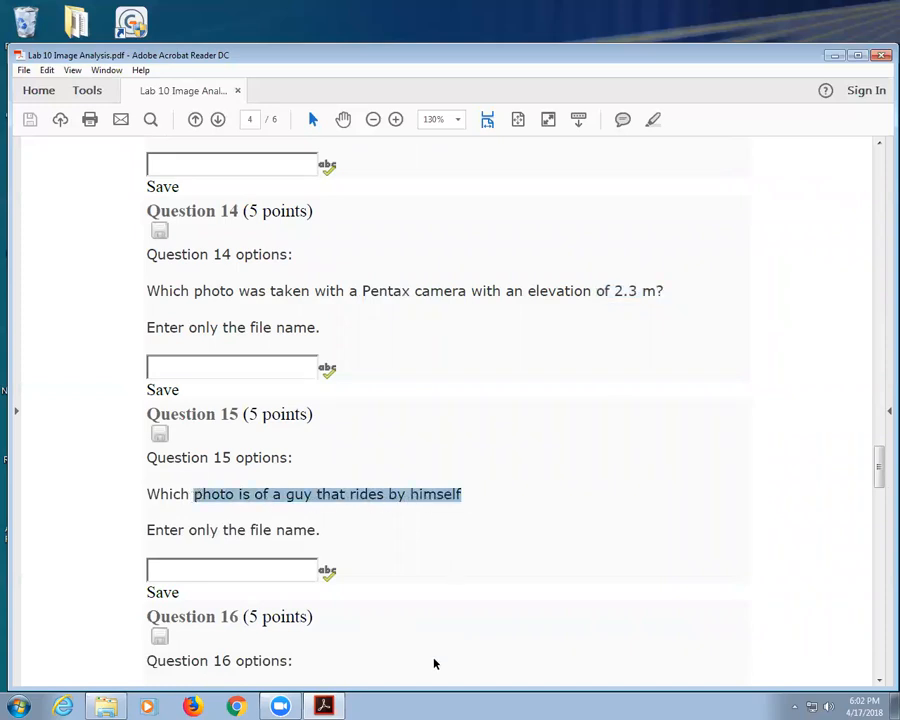
Scroll through Questions 14 to 16, past the Pentax camera detail to the Bennett and Fraser question.
scroll(down, 3)
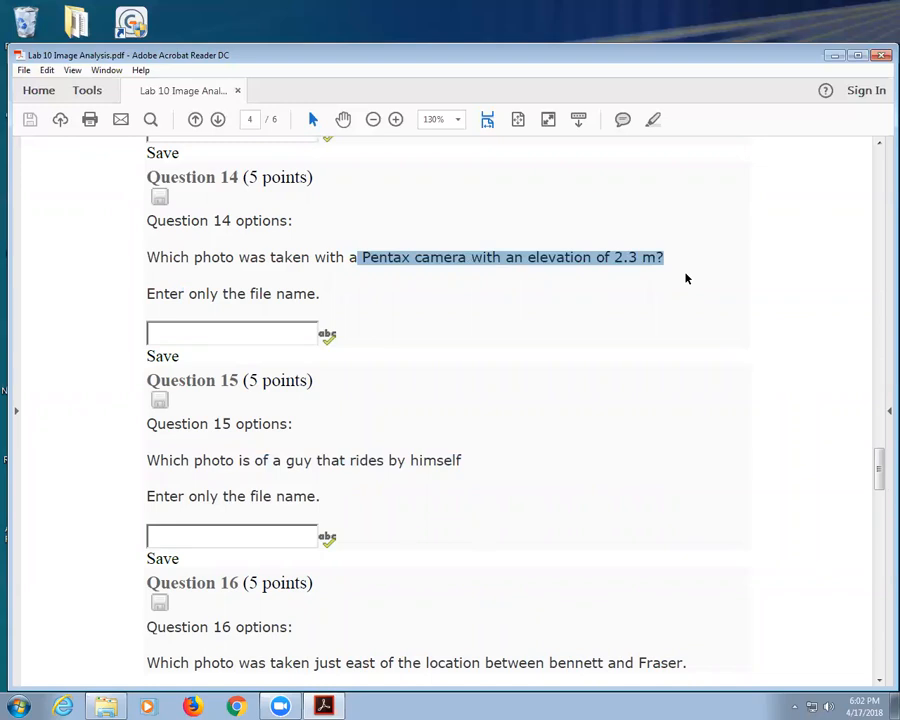
scroll(down, 3)
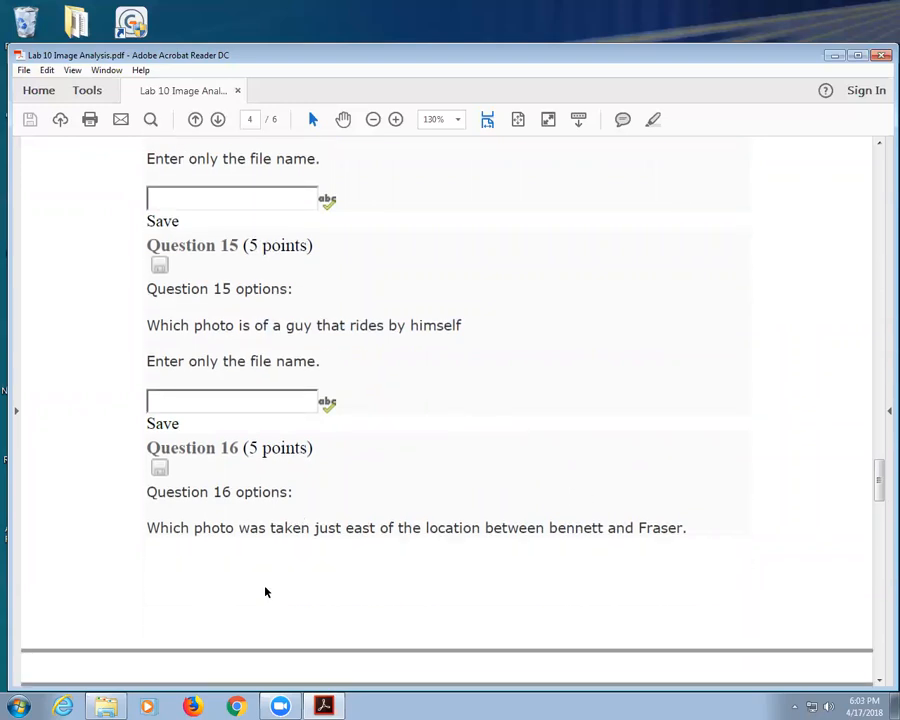
mouse_move(510, 516)
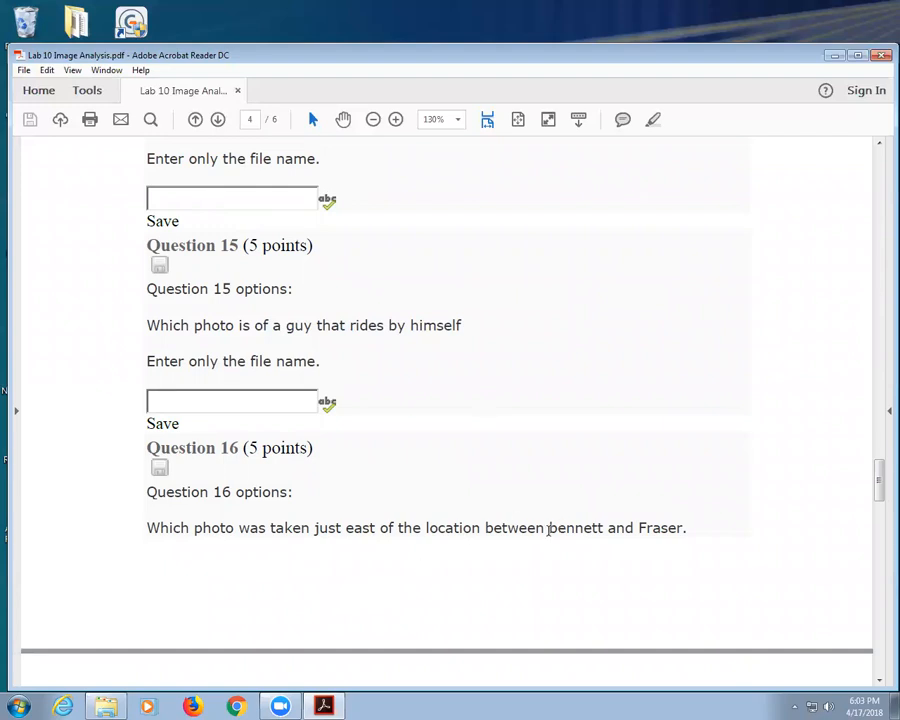
scroll(down, 3)
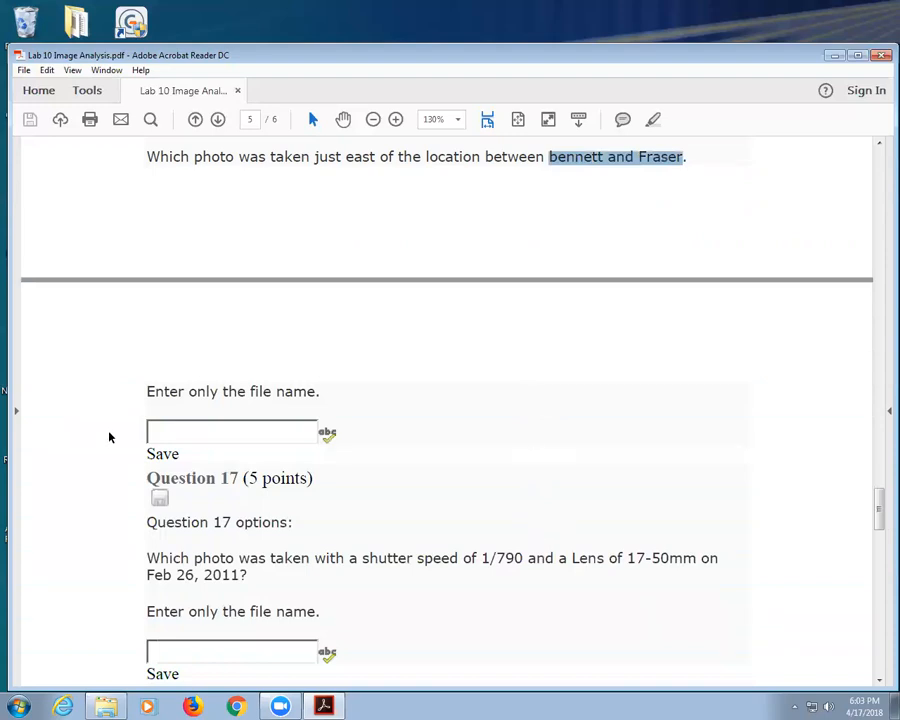
Scroll from the 17-50mm lens question in Question 17 down through Question 20.
scroll(down, 3)
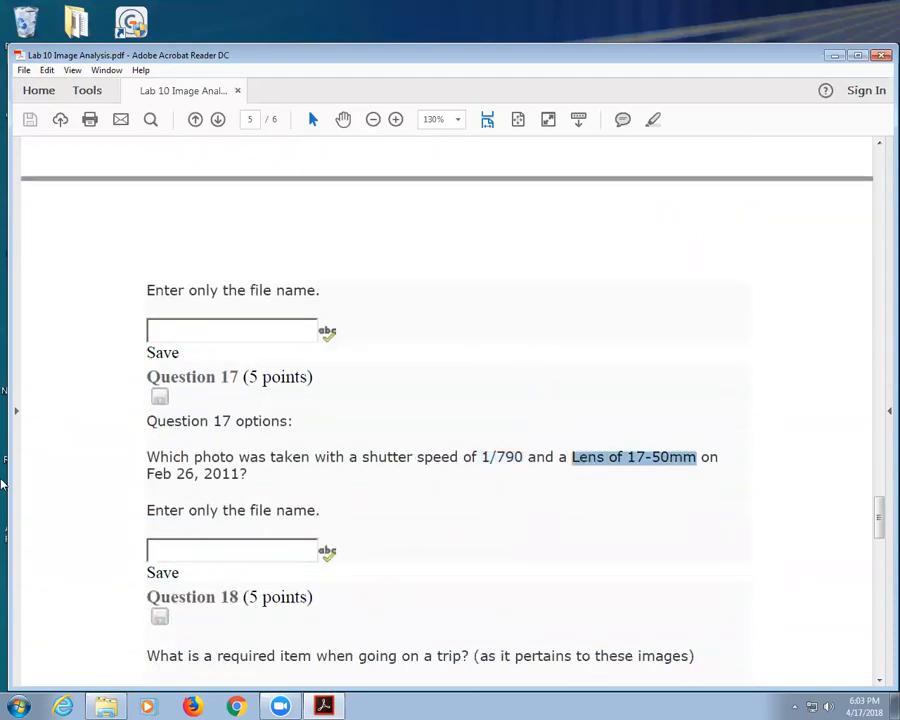
scroll(down, 3)
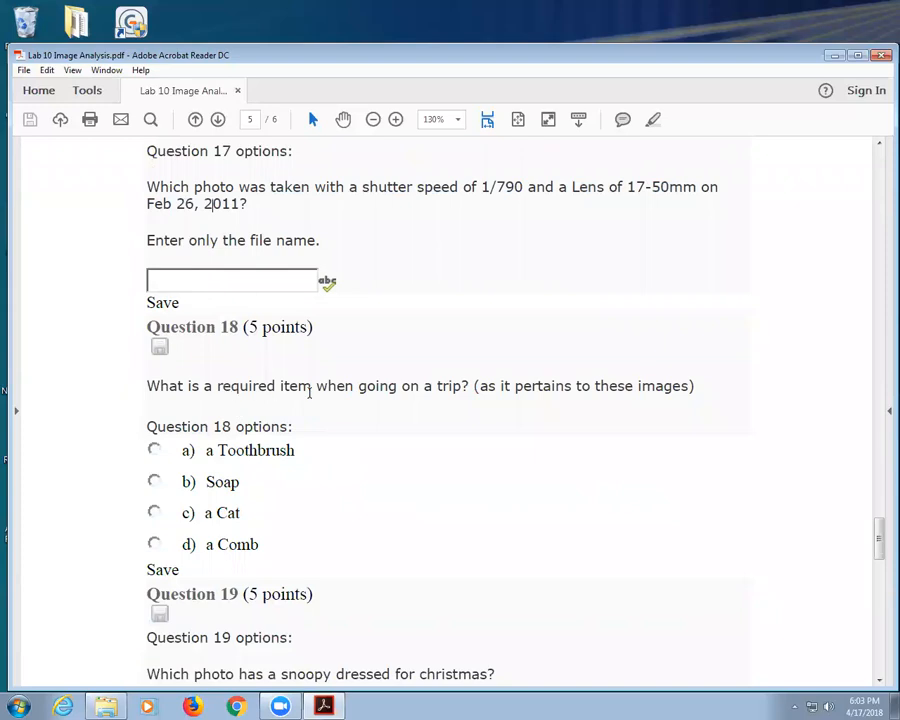
mouse_move(366, 386)
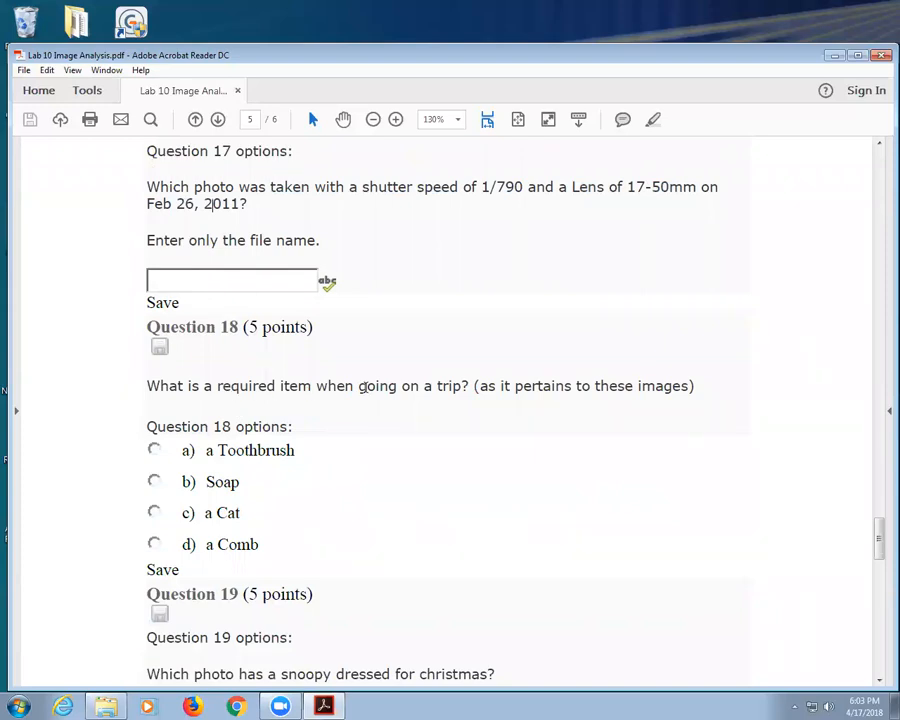
scroll(down, 3)
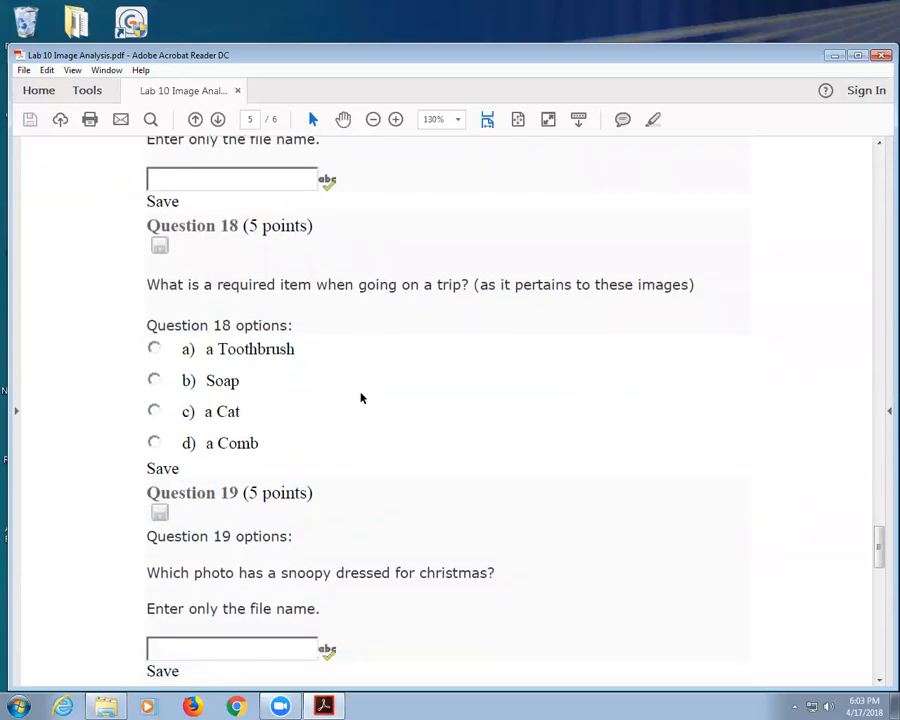
mouse_move(344, 220)
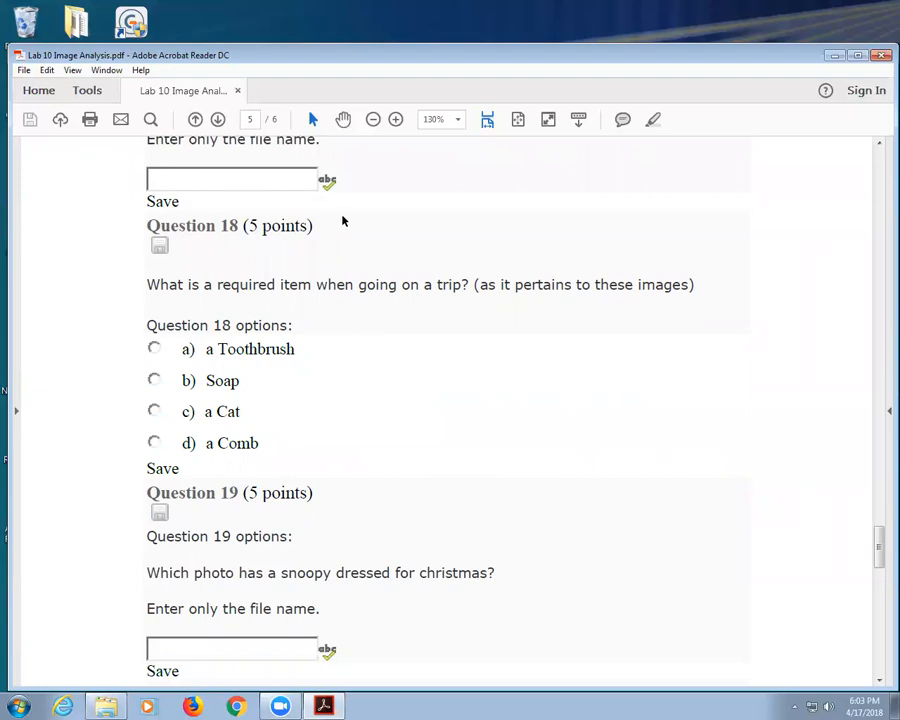
scroll(down, 3)
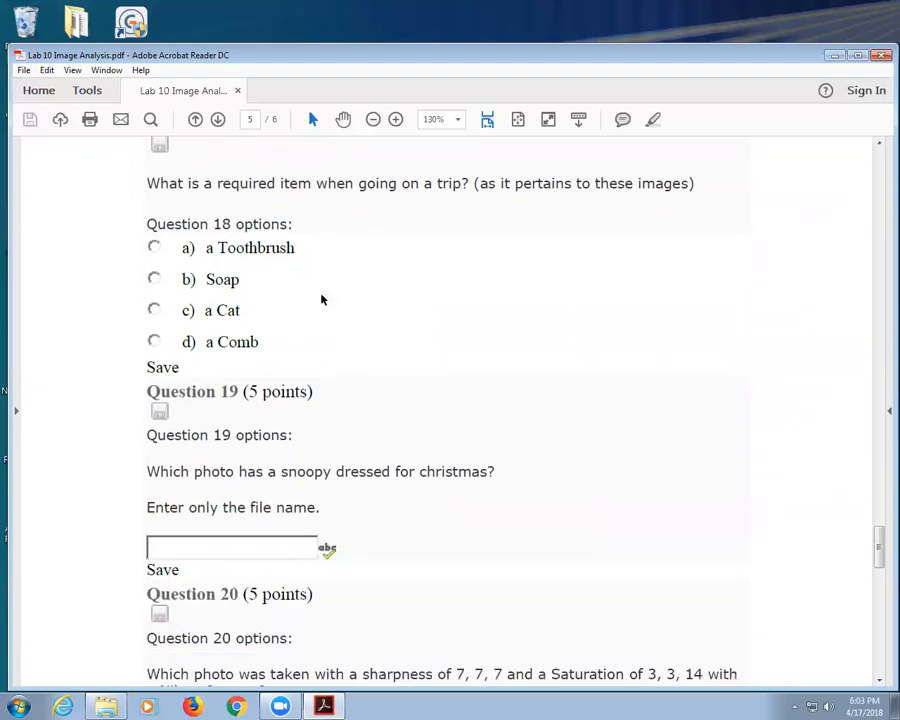
scroll(down, 3)
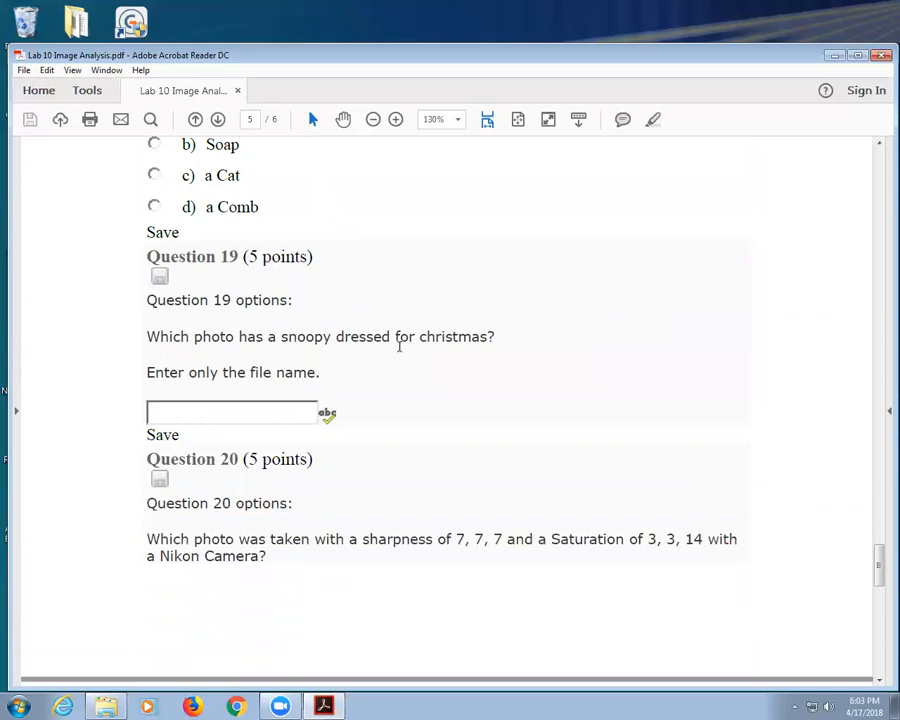
scroll(down, 3)
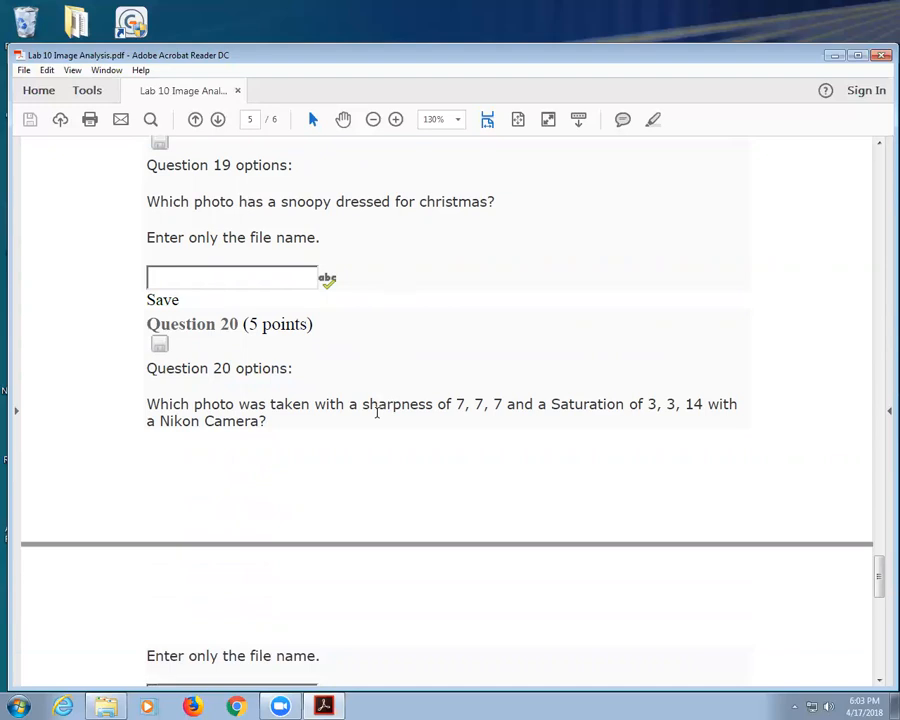
mouse_move(436, 410)
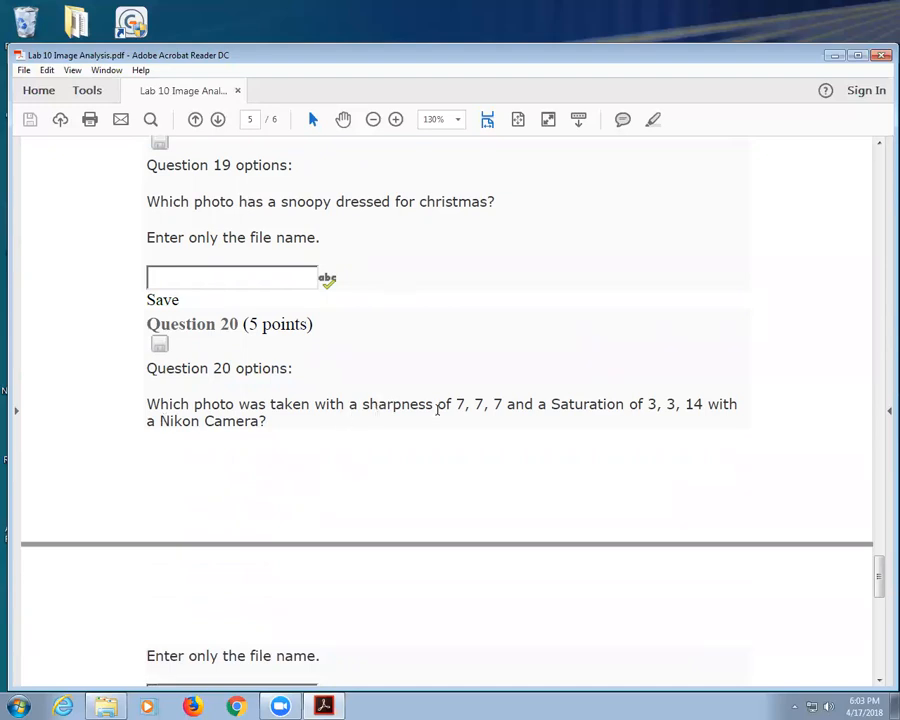
Mark the saturation values in Question 20 and finish reading the PDF.
drag(628, 404, 736, 404)
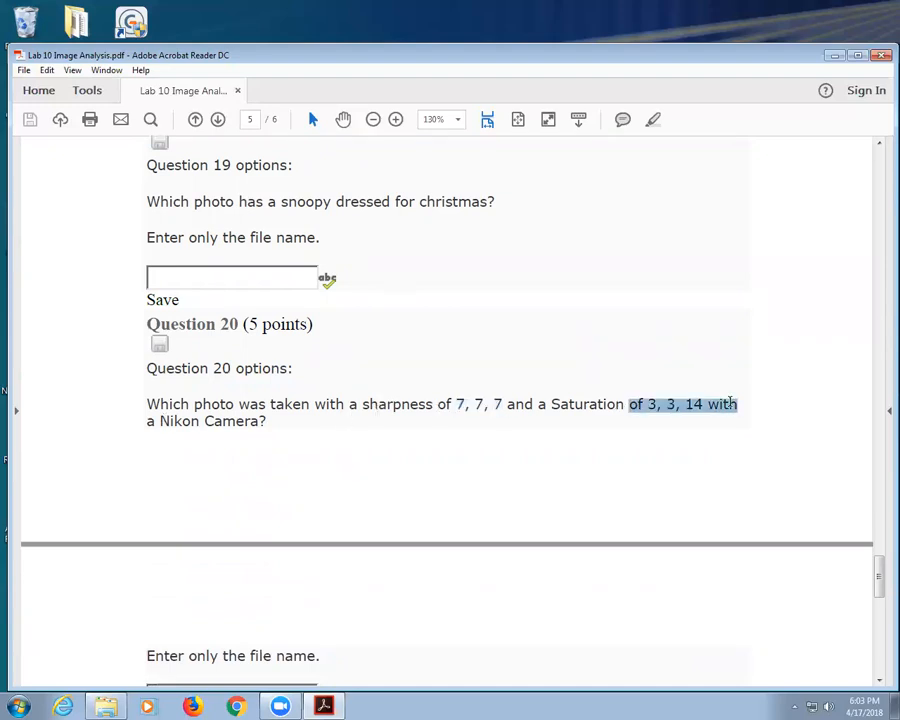
scroll(down, 3)
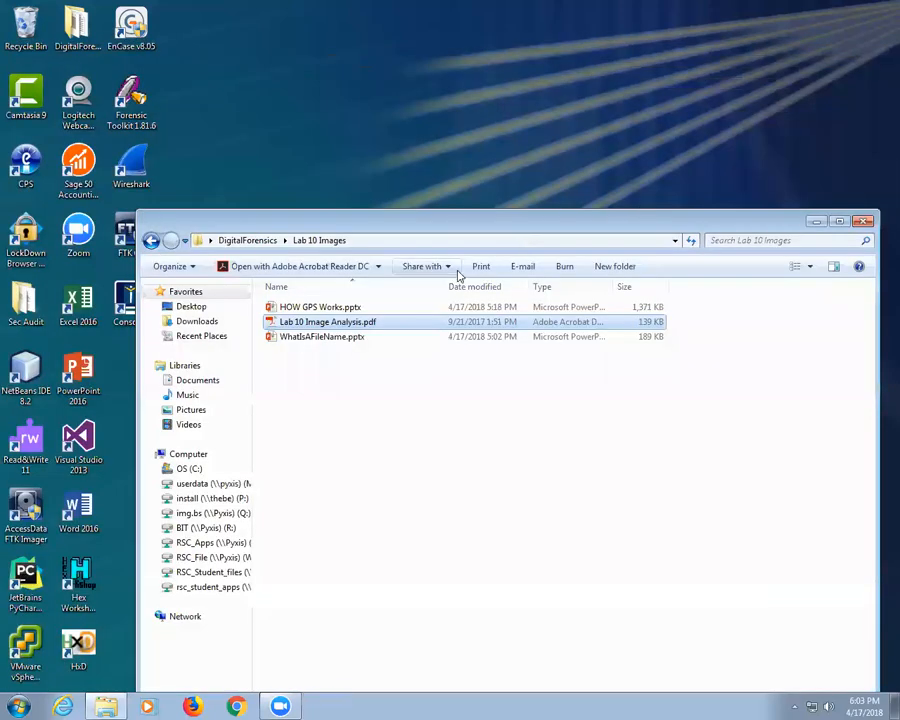
mouse_move(422, 266)
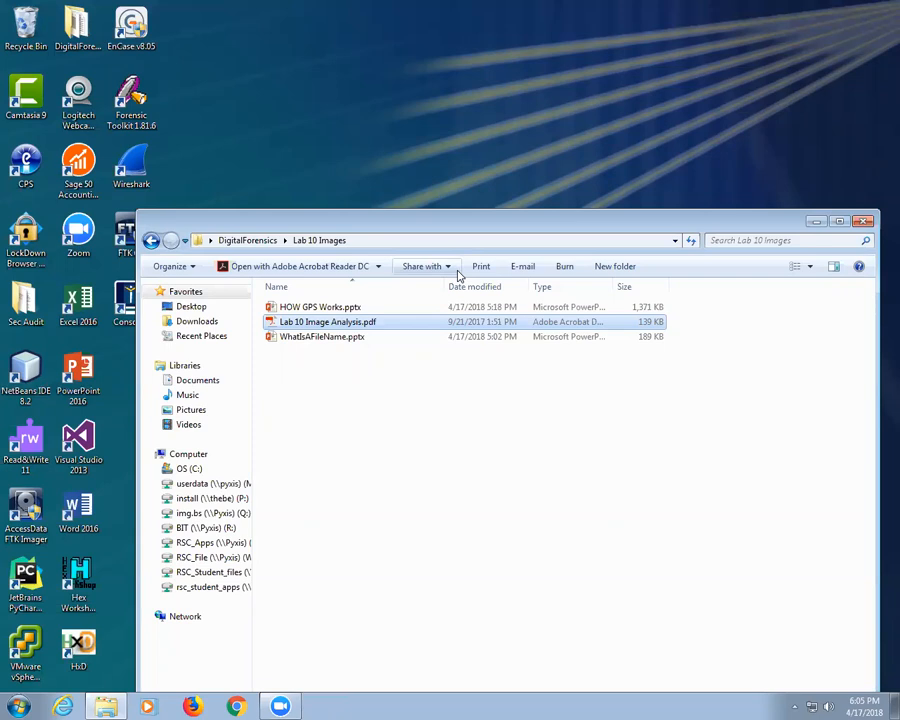
mouse_move(482, 266)
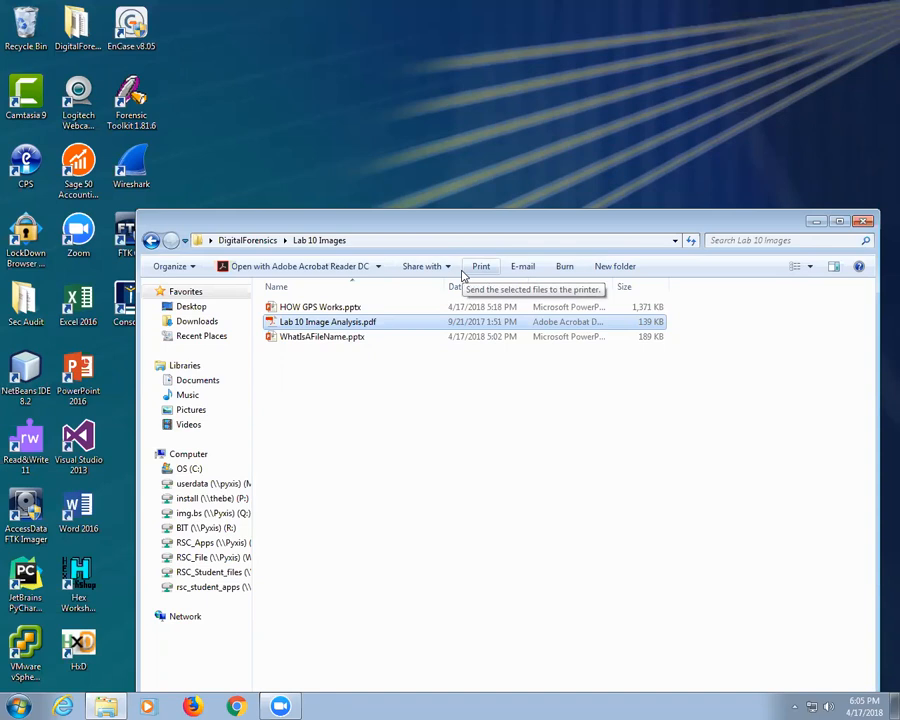
mouse_move(480, 266)
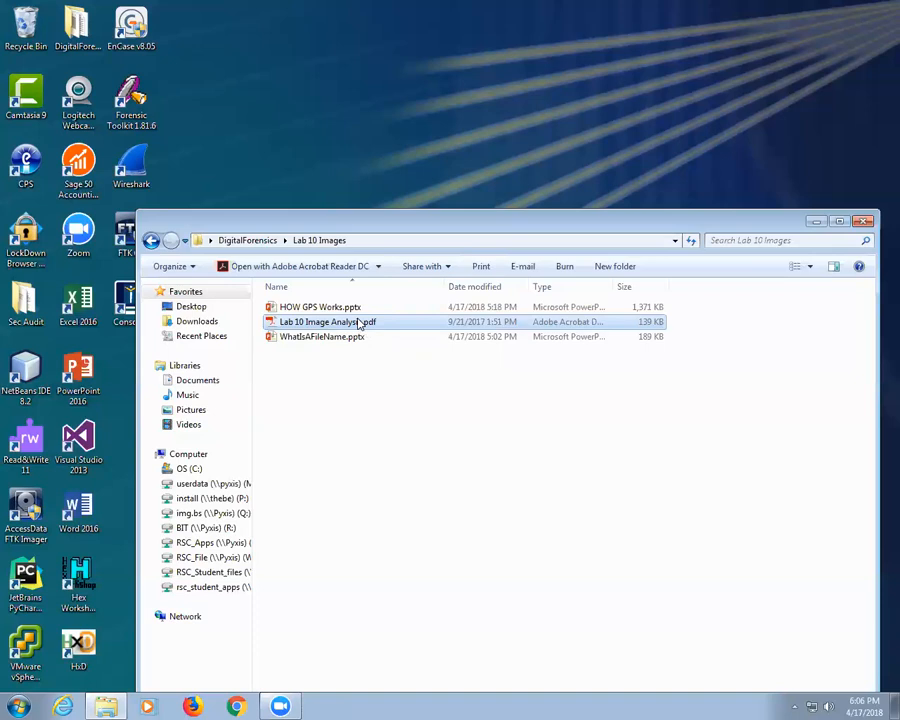
mouse_move(878, 6)
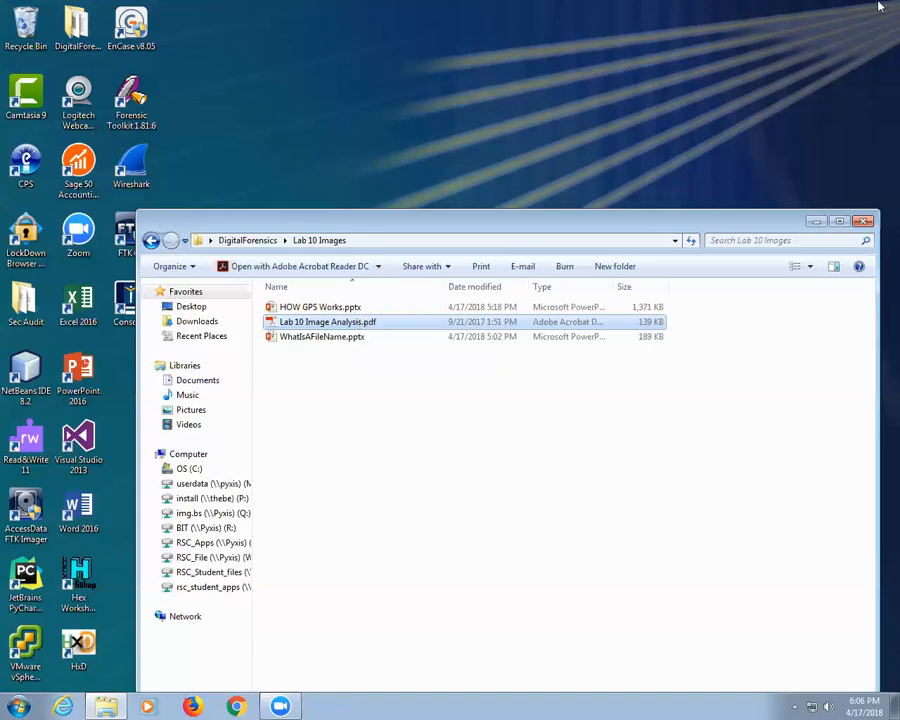
mouse_move(504, 98)
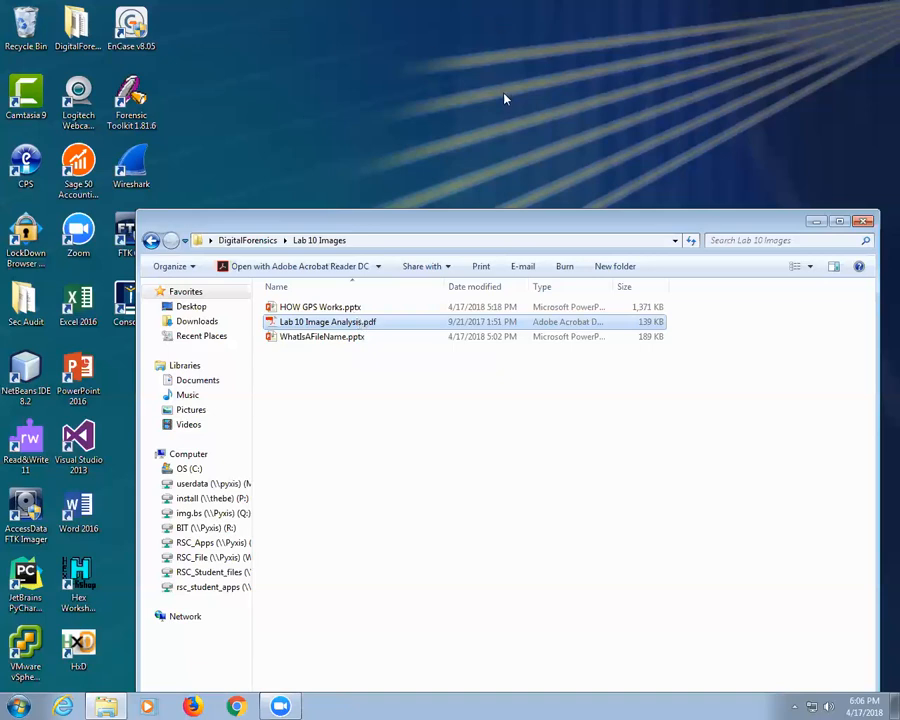